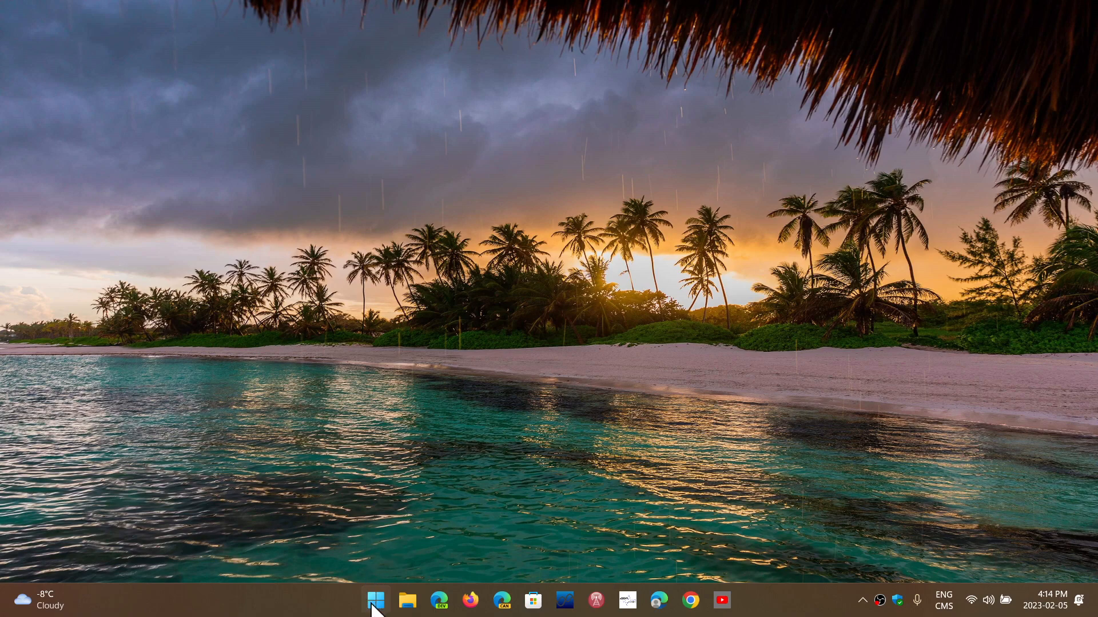
# - Bring up the Start menu from the taskbar to see the pinned apps
pyautogui.click(375, 601)
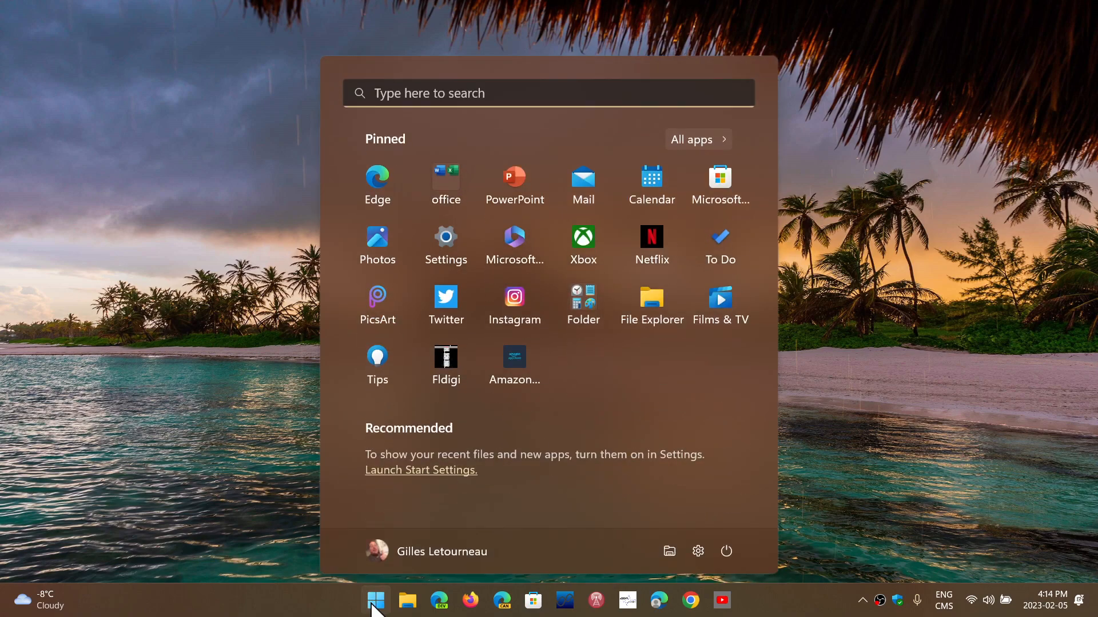
pyautogui.moveTo(445, 307)
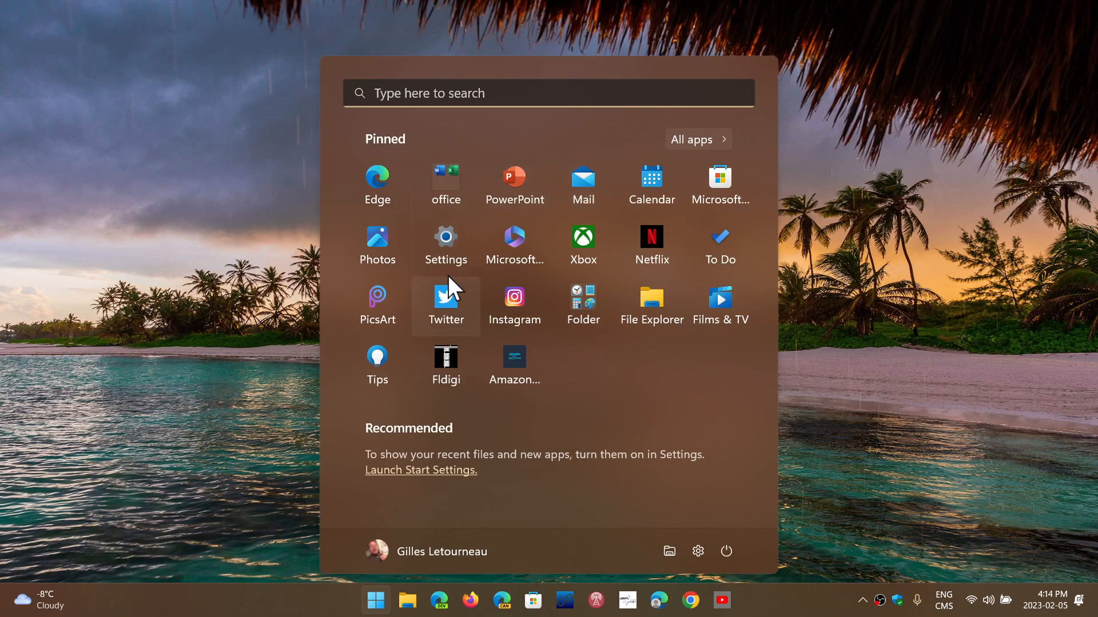
# - Launch Settings, go to Windows Update and request the Update history page
pyautogui.click(445, 237)
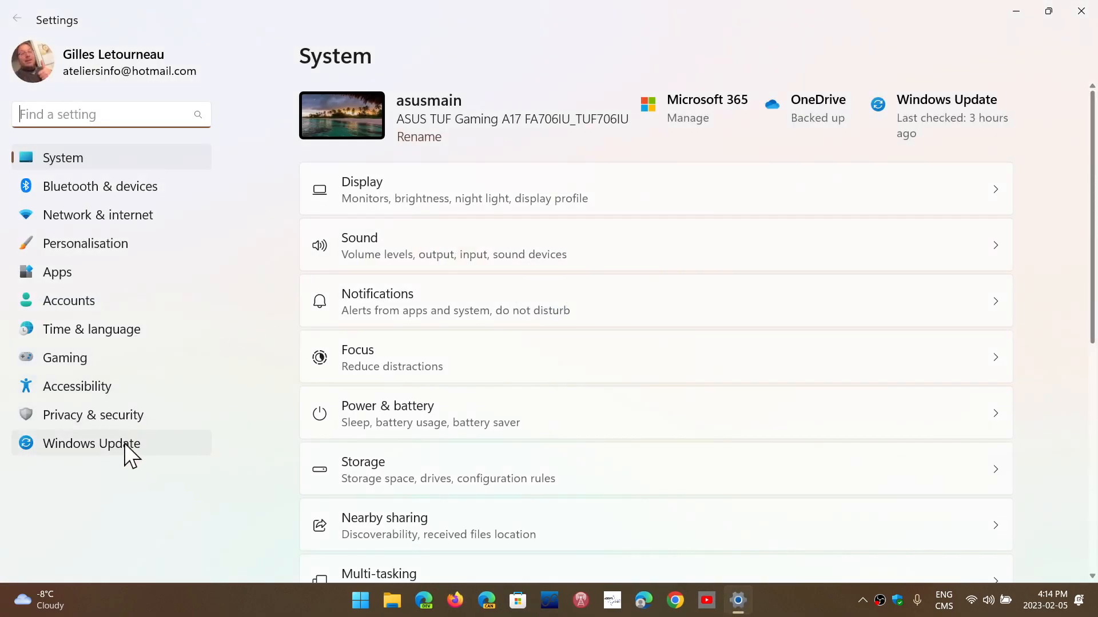
pyautogui.click(92, 443)
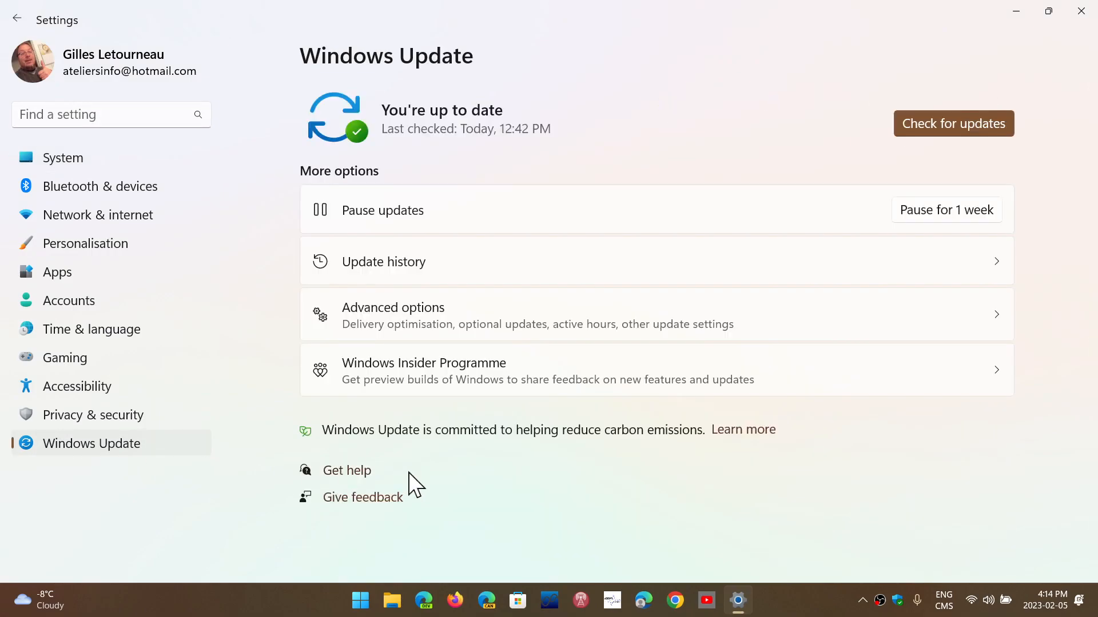
pyautogui.click(383, 261)
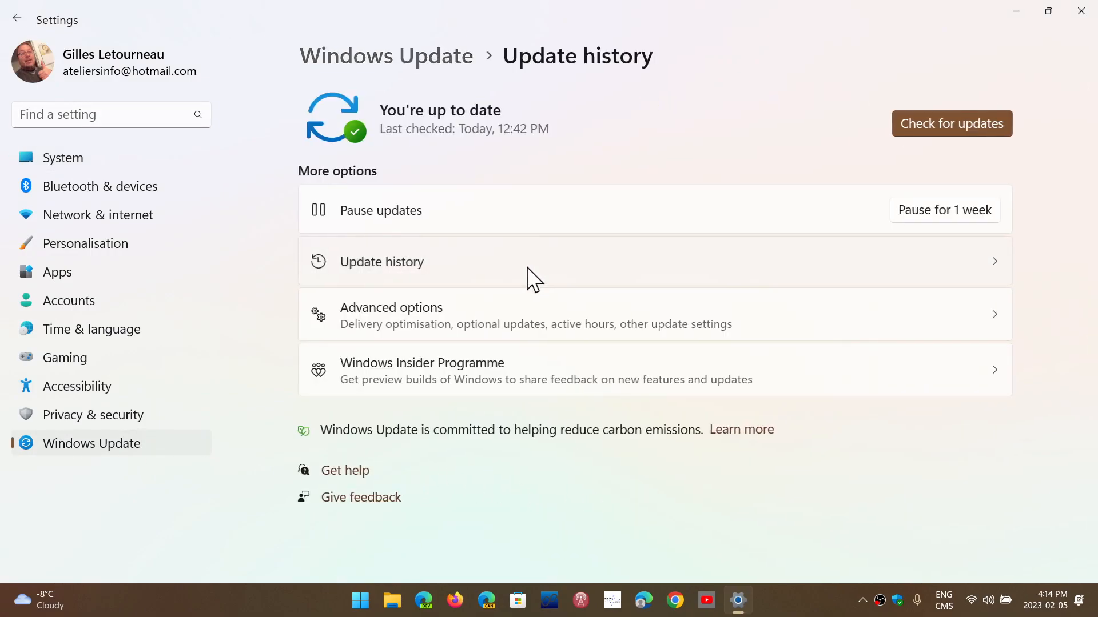
# - Load Update history listing feature and quality updates, including the .NET Framework 3.5/4.8.1 cumulative preview
pyautogui.click(382, 261)
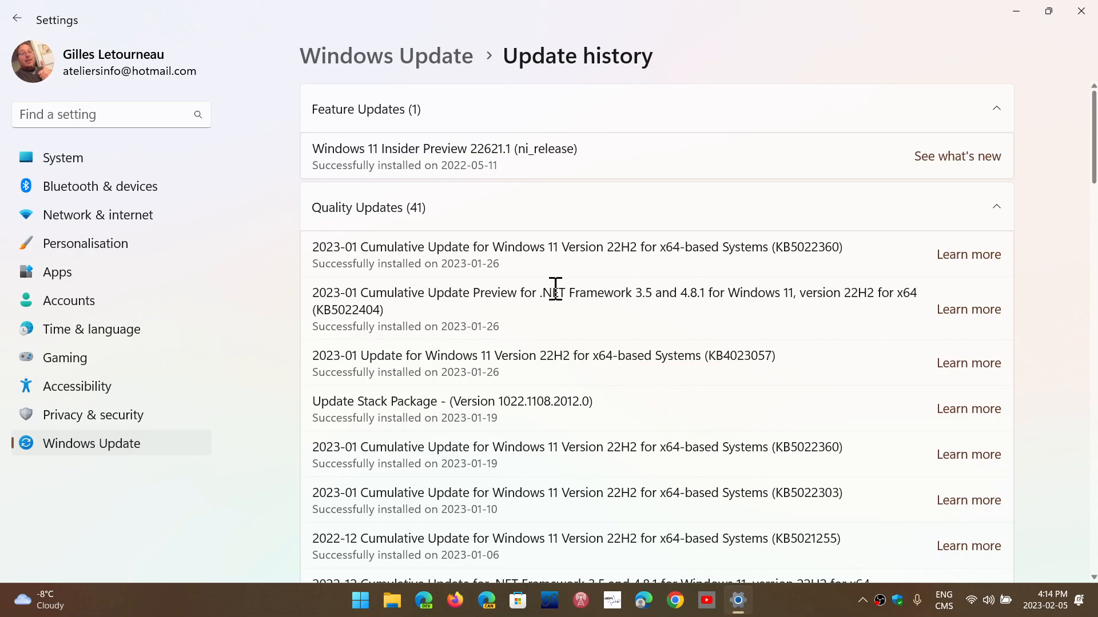
pyautogui.moveTo(856, 391)
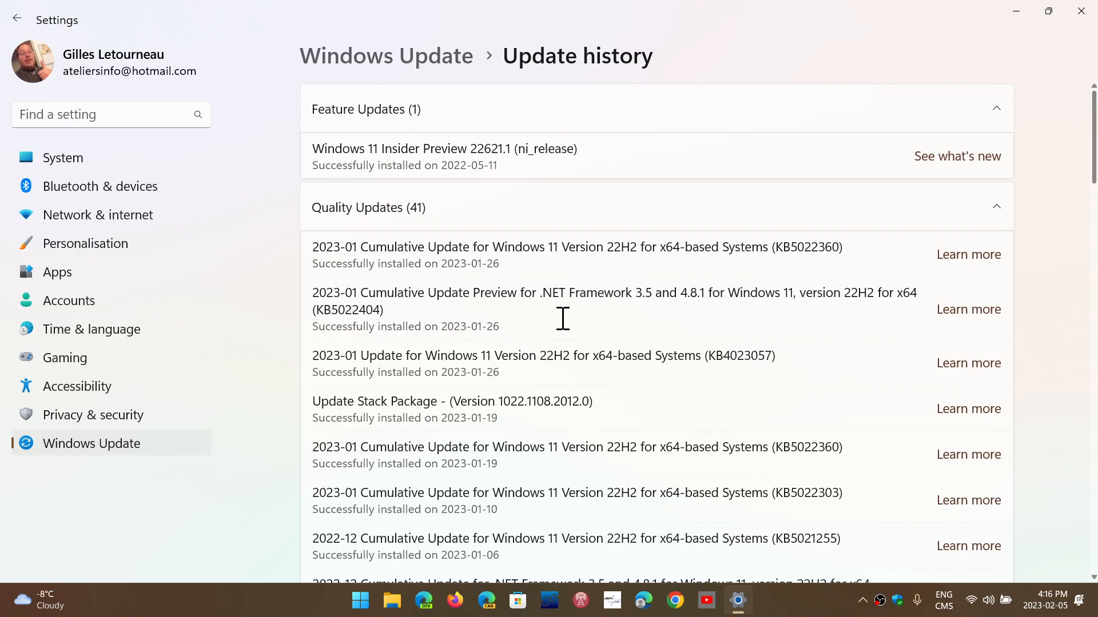
pyautogui.moveTo(550, 235)
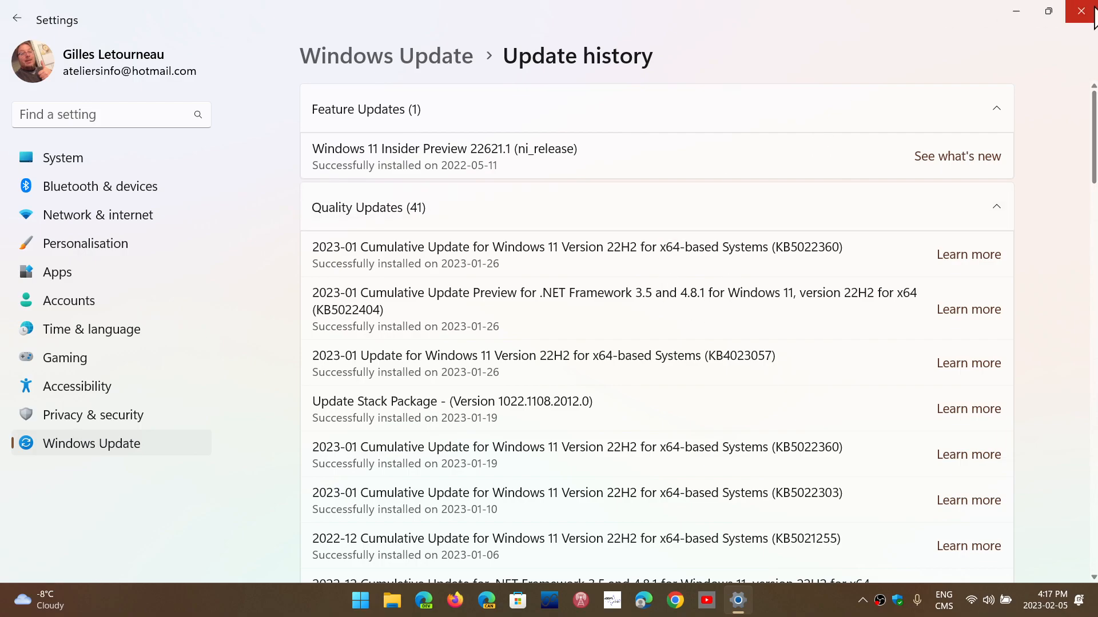
# - Close the Settings window, returning to the desktop
pyautogui.click(1080, 11)
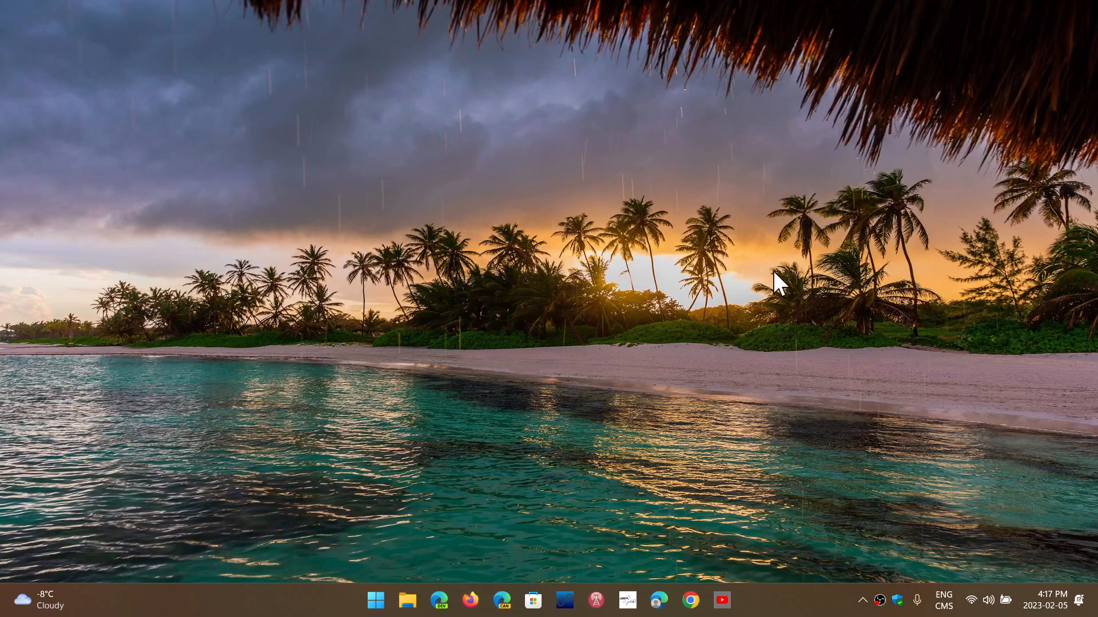